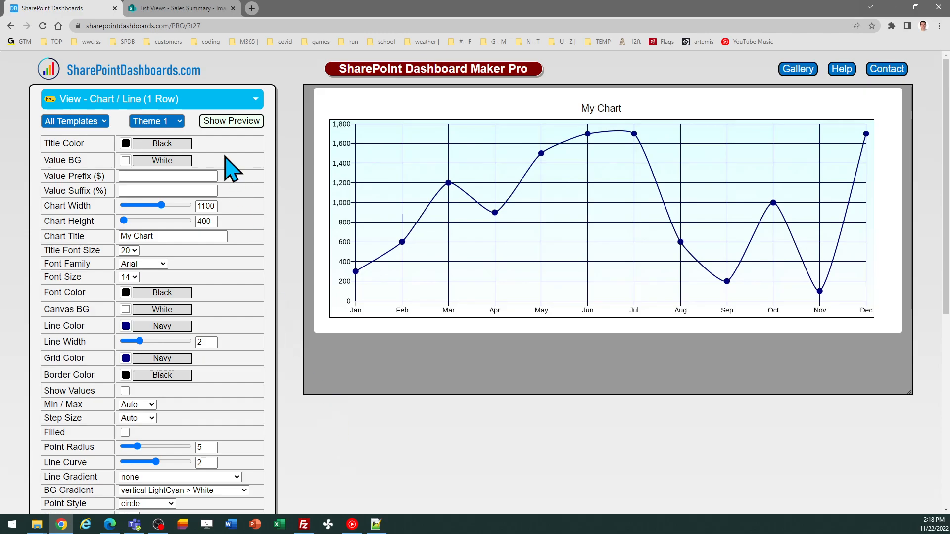
Step: Switch to the SharePoint Online Sales Summary list showing the 2018 and 2019 rows
click(180, 8)
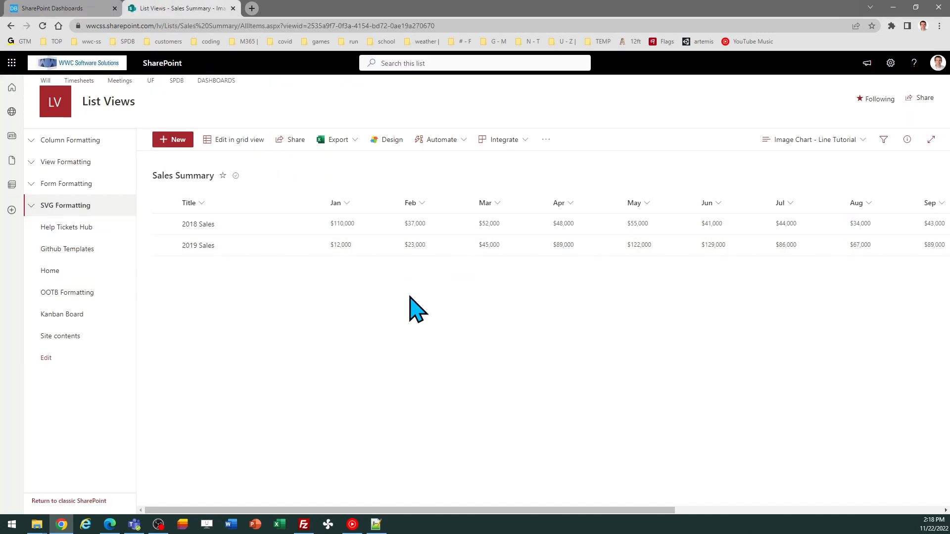
mouse_move(407, 295)
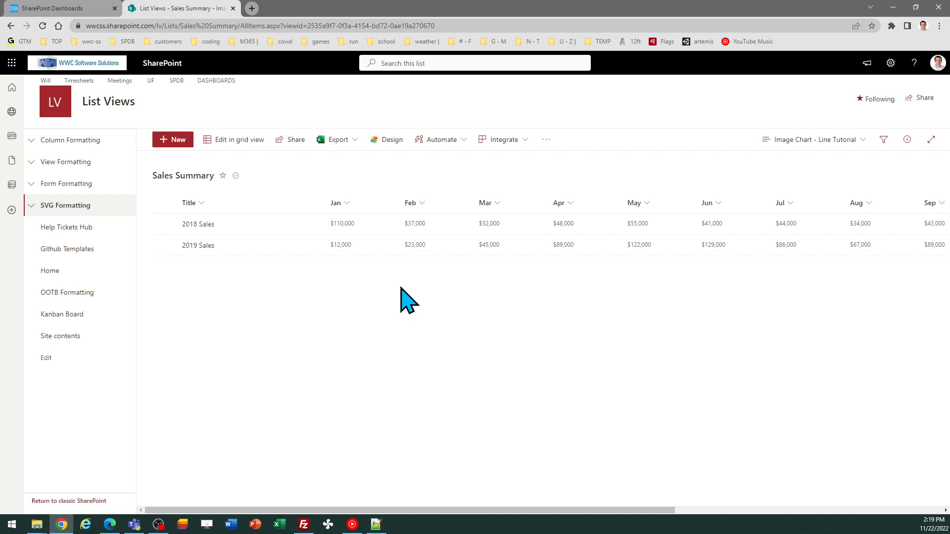
mouse_move(382, 266)
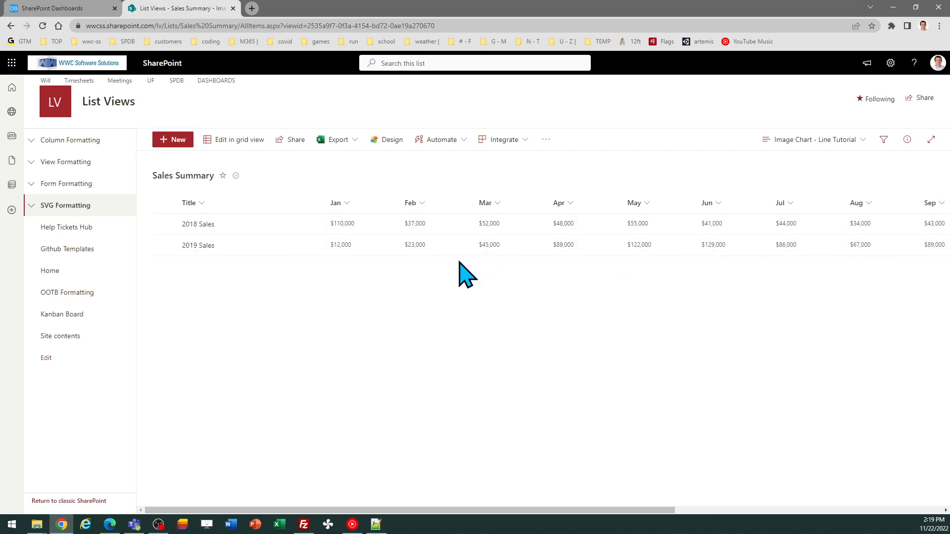
mouse_move(338, 279)
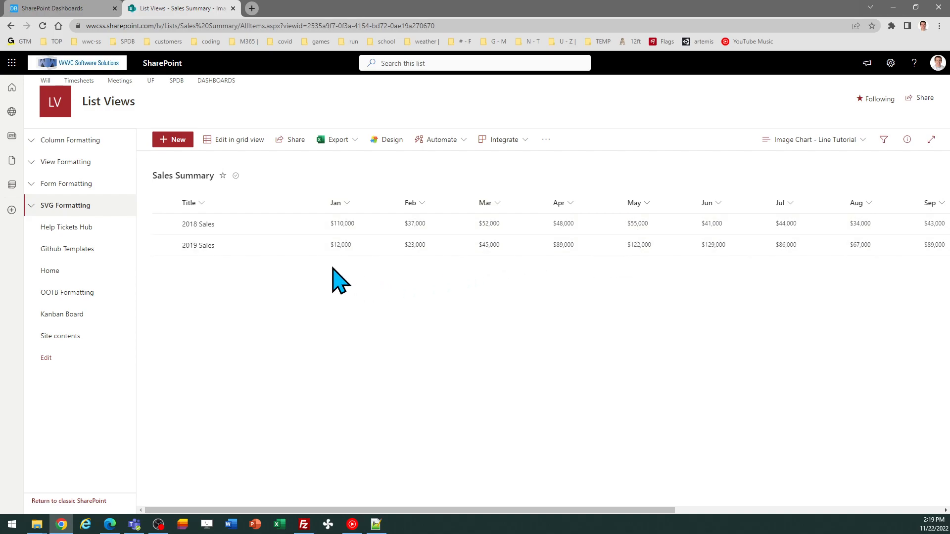
mouse_move(330, 276)
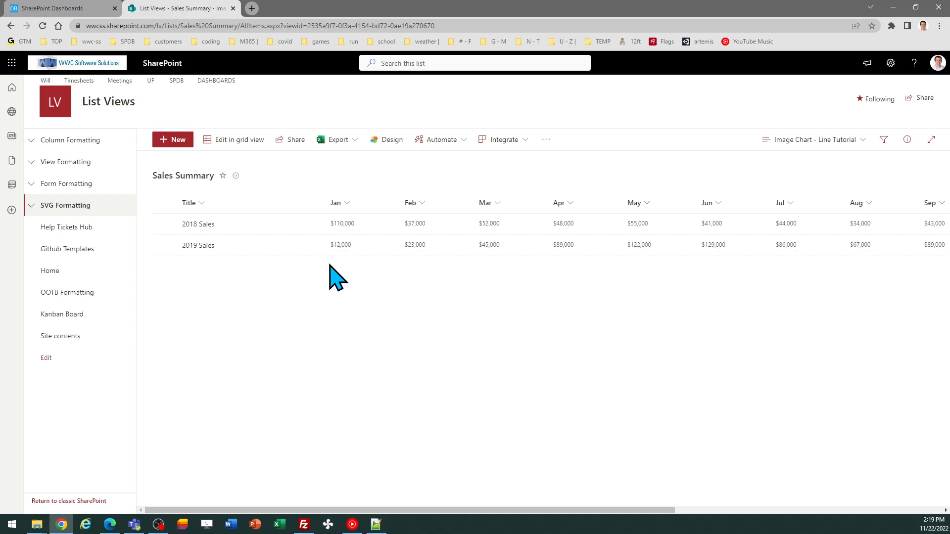
Step: Preview Themes 2, 3 and 4 on the line chart, then settle back on Theme 1
click(55, 10)
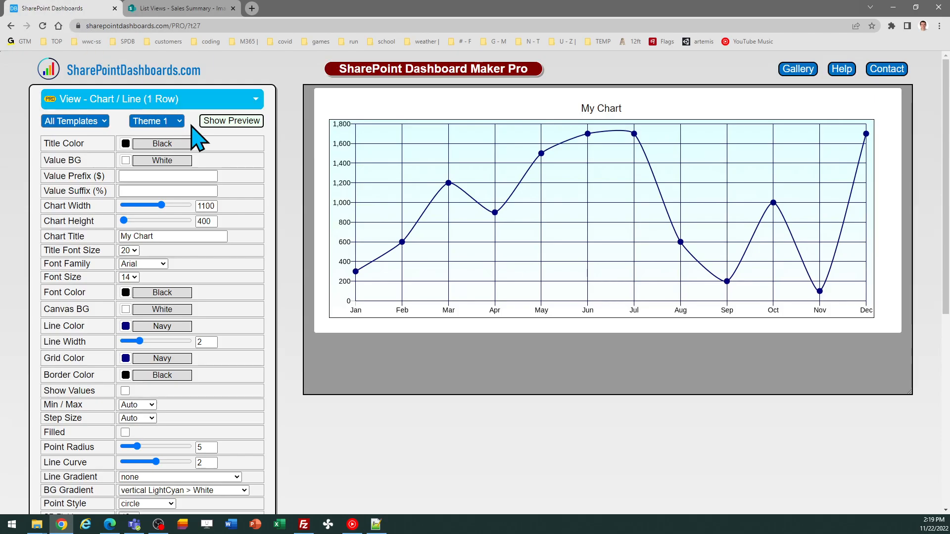
mouse_move(184, 139)
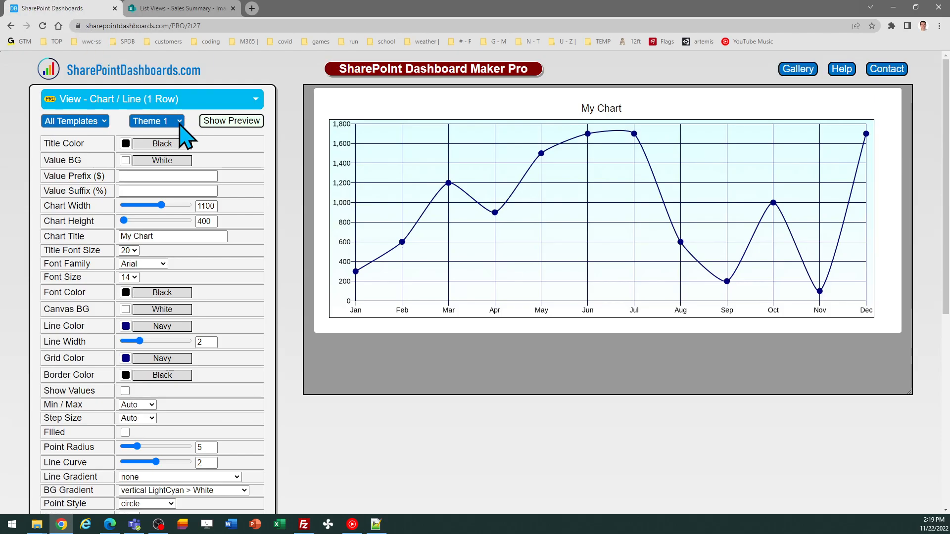
click(155, 121)
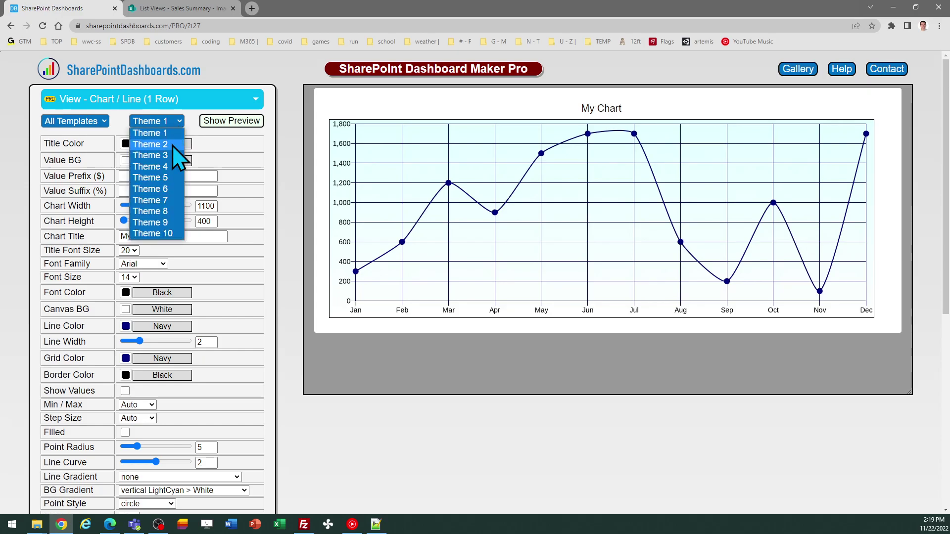
click(150, 144)
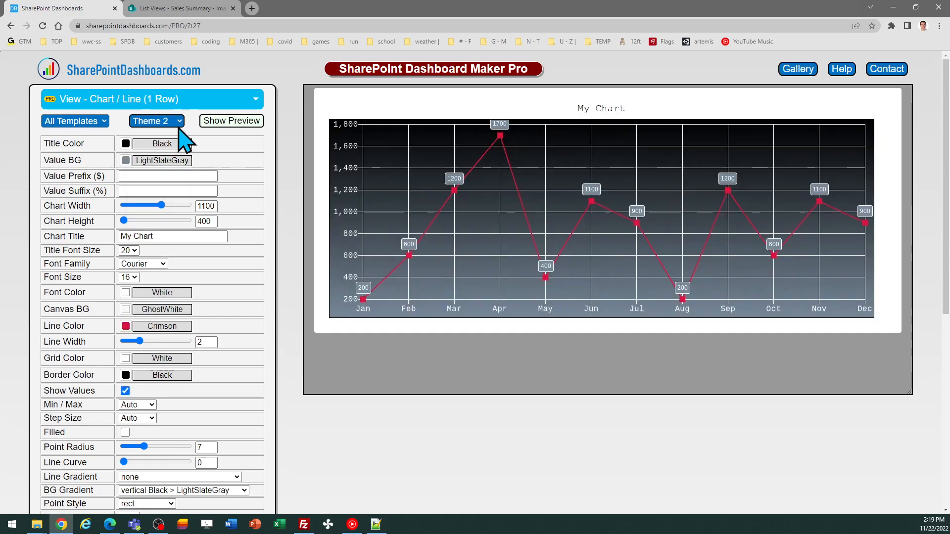
click(156, 121)
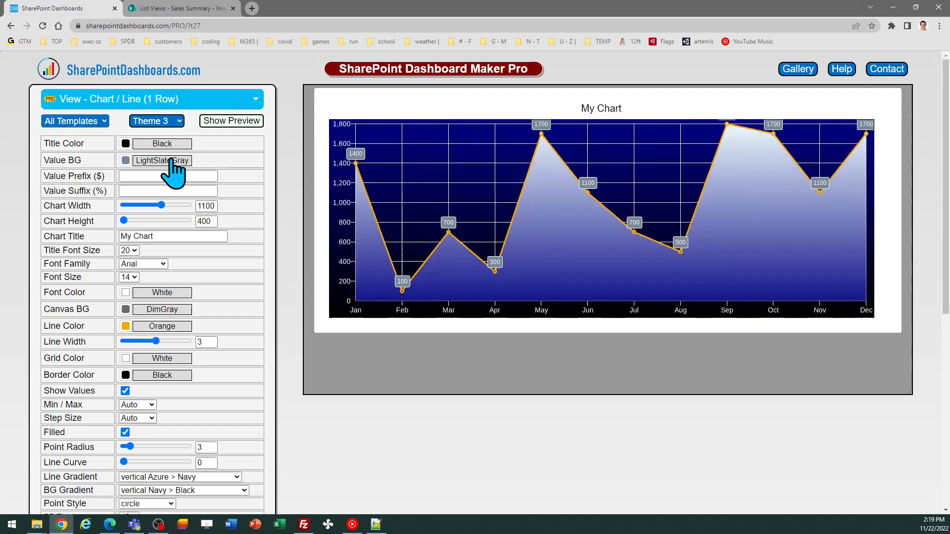
click(156, 121)
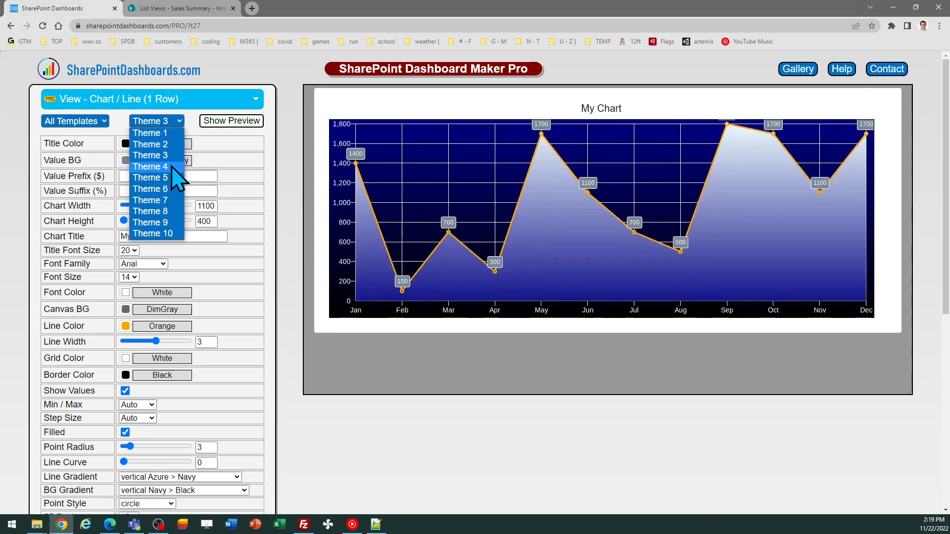
click(151, 166)
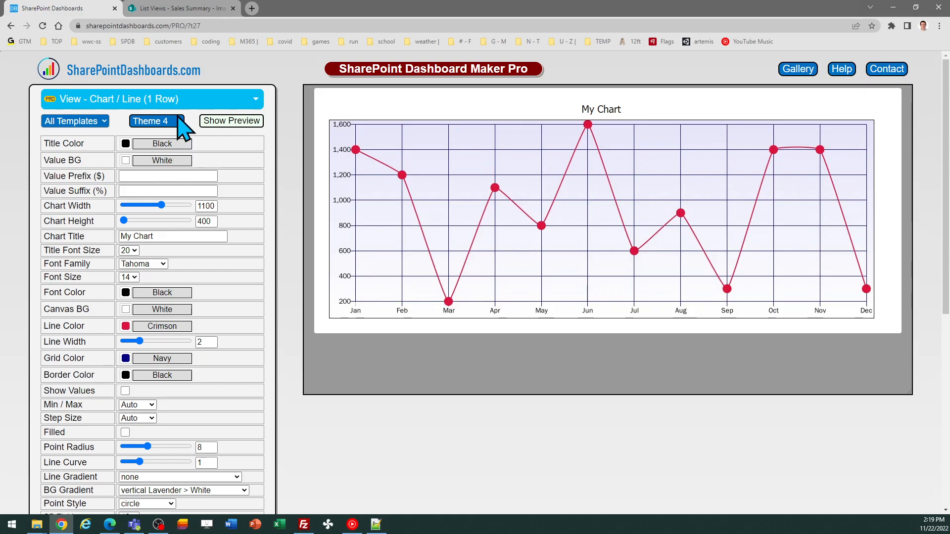
click(156, 121)
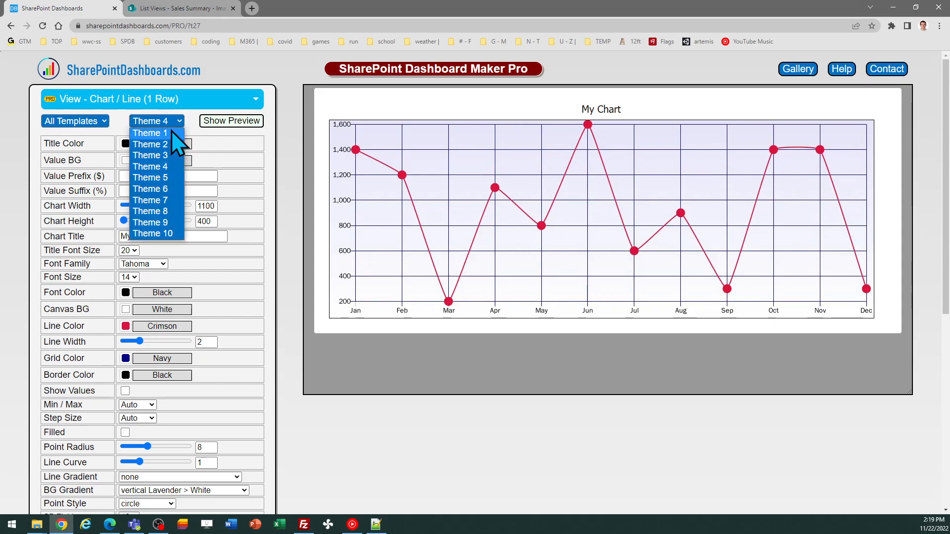
click(151, 133)
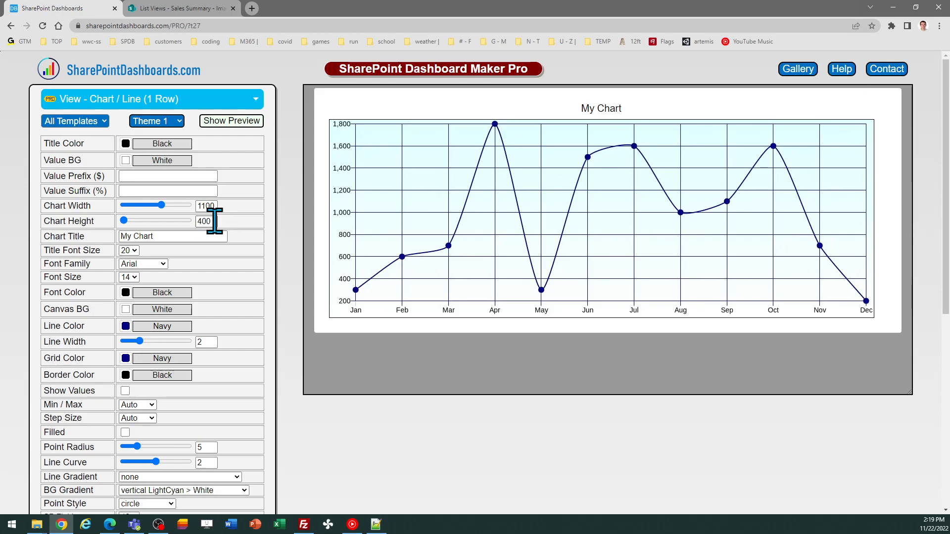
Step: Change the chart height from 400 to 500 so the preview redraws taller
double_click(205, 222)
text(500)
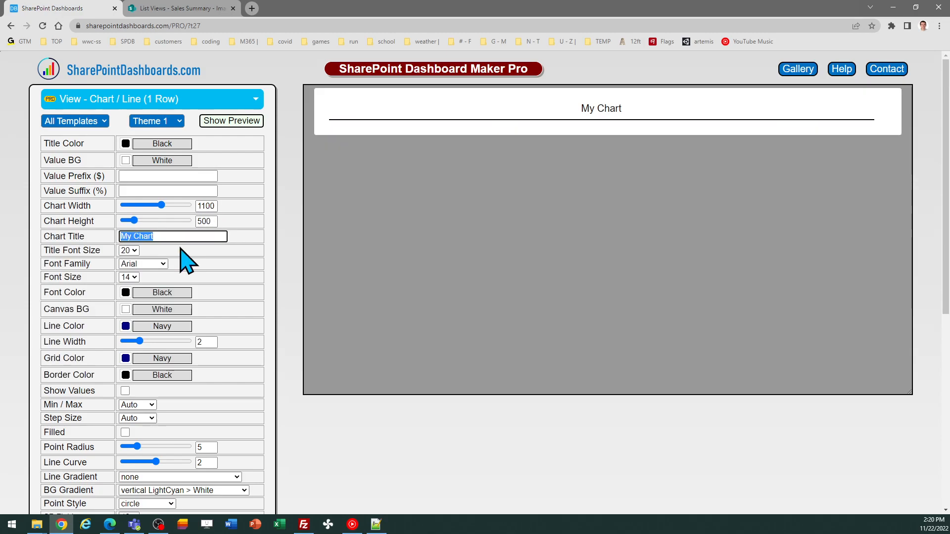
click(232, 120)
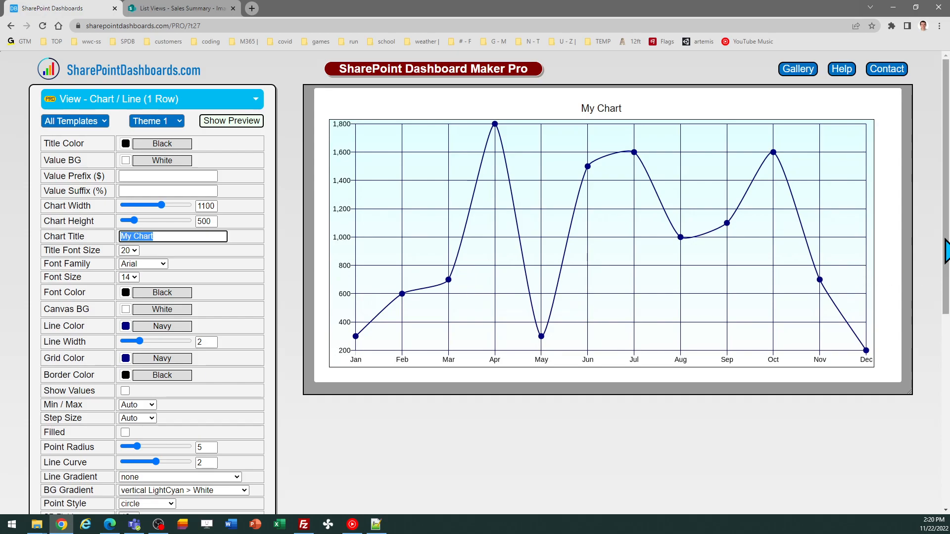
scroll(down, 3)
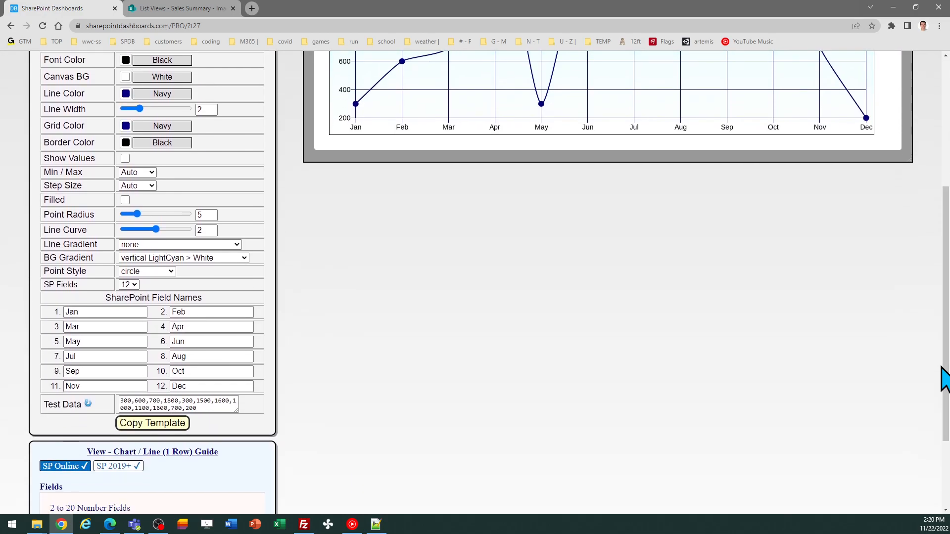
mouse_move(146, 303)
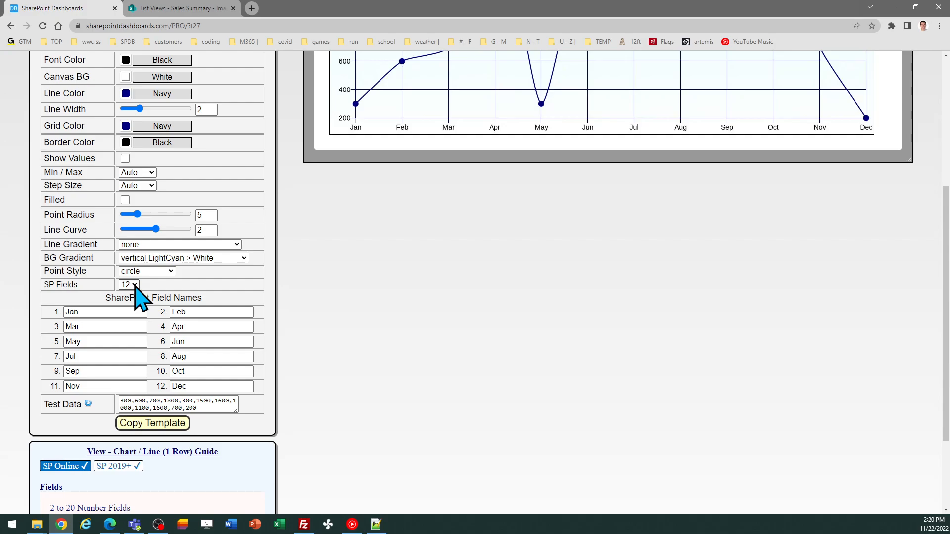
click(128, 285)
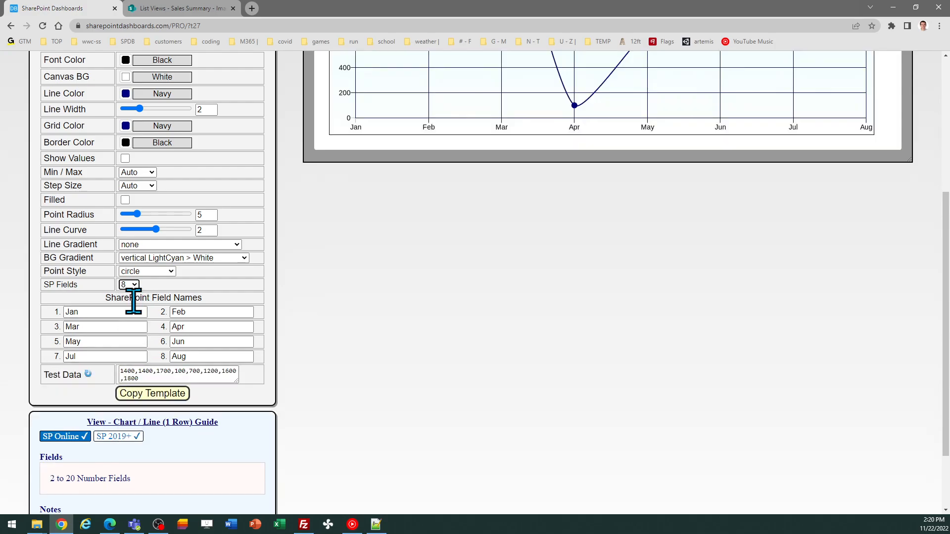
click(129, 285)
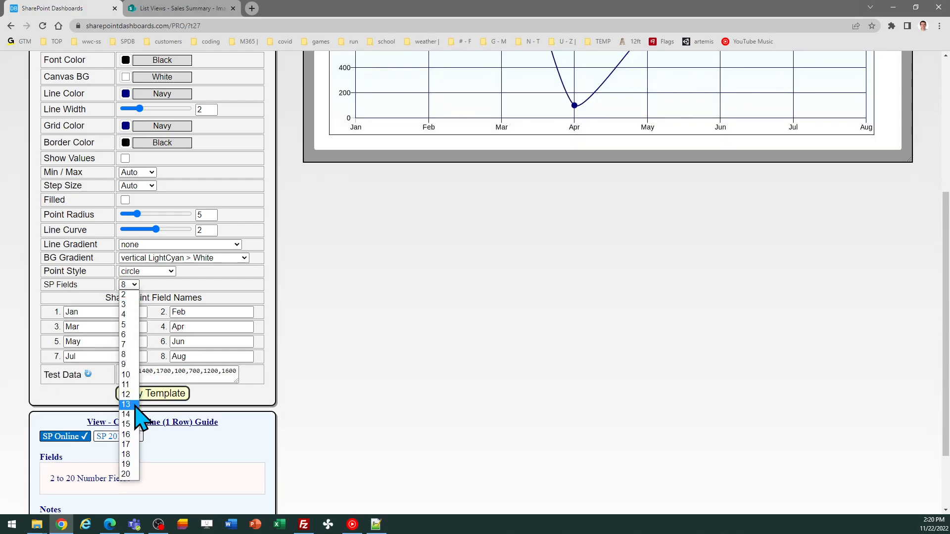
click(125, 394)
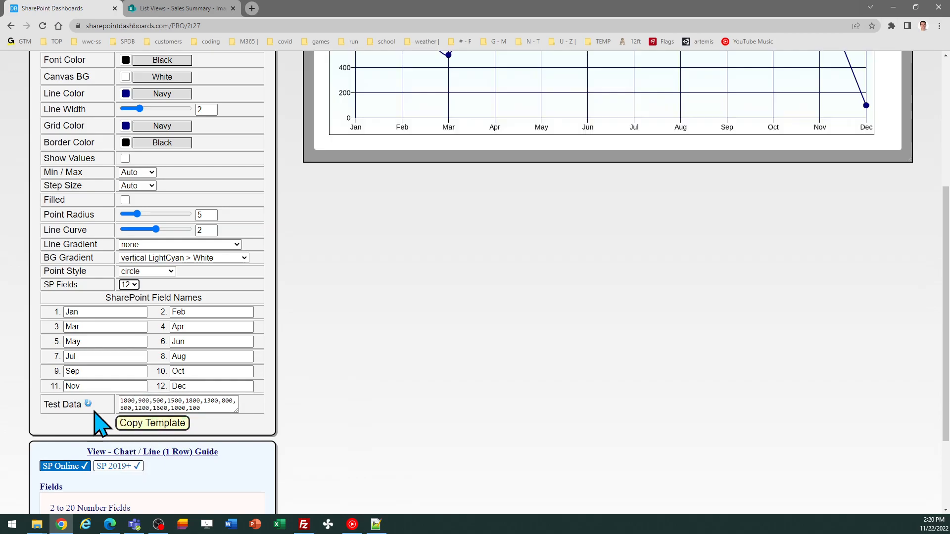
mouse_move(303, 393)
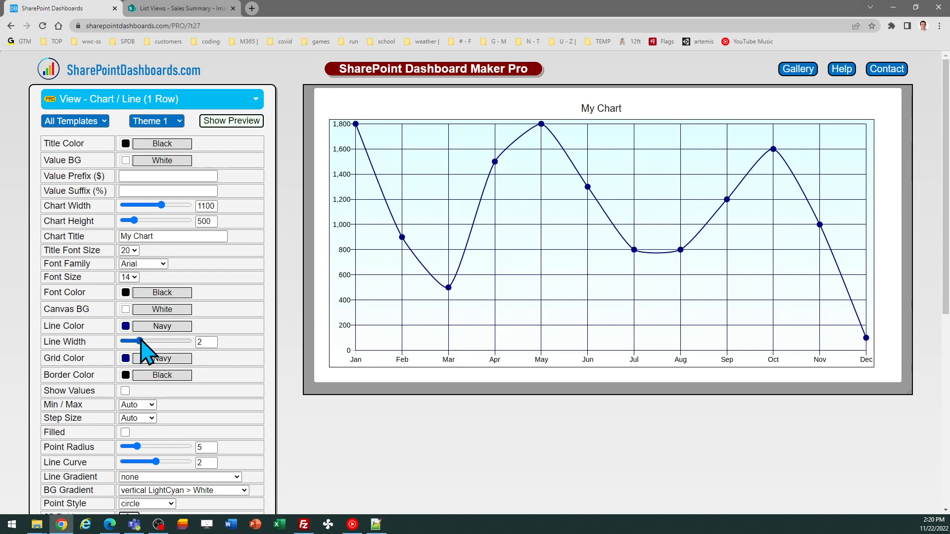
Step: Set line width 3, line curve 0 for straight segments, and point radius 8
drag(131, 341, 140, 341)
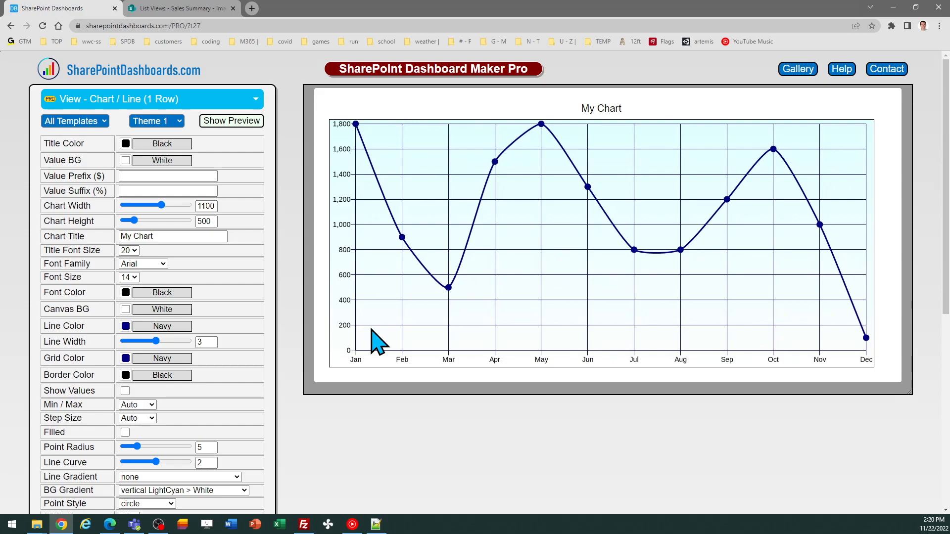
mouse_move(225, 476)
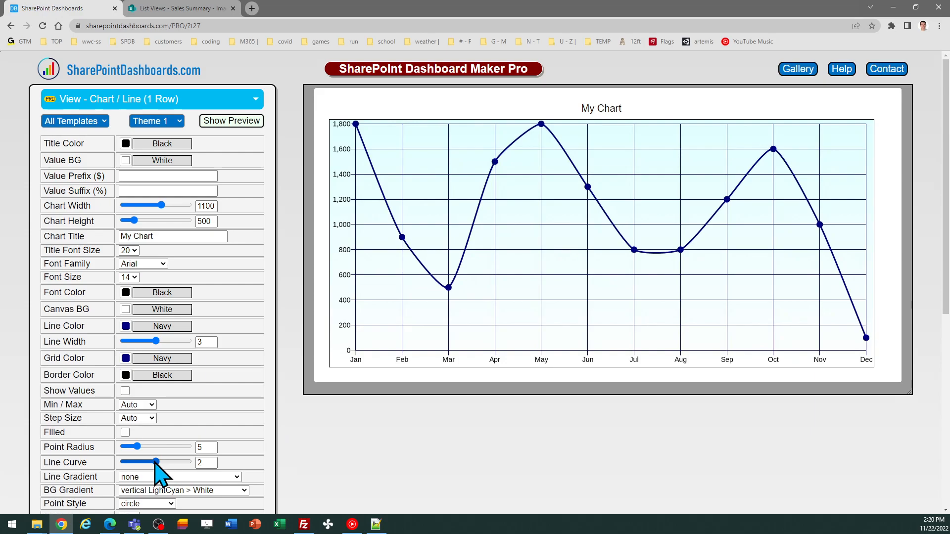
drag(153, 462, 123, 462)
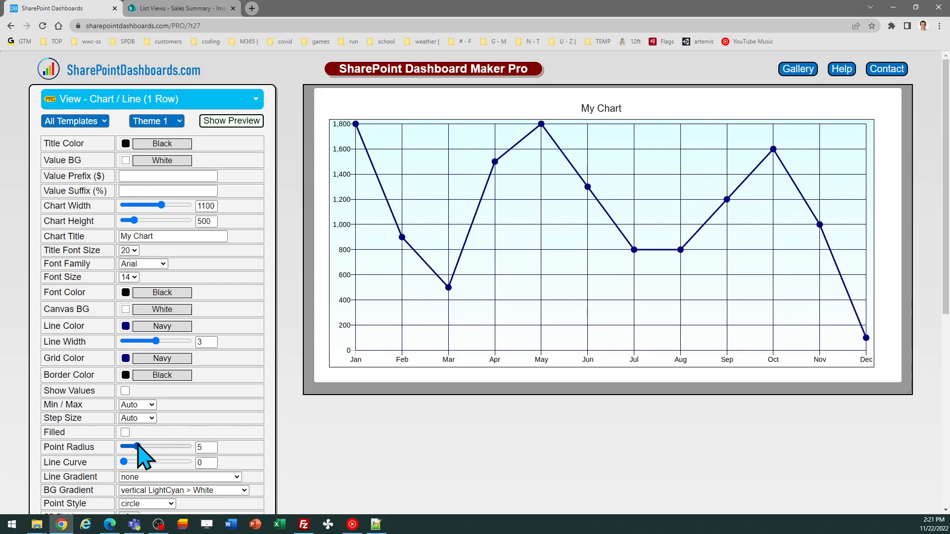
drag(129, 448, 154, 447)
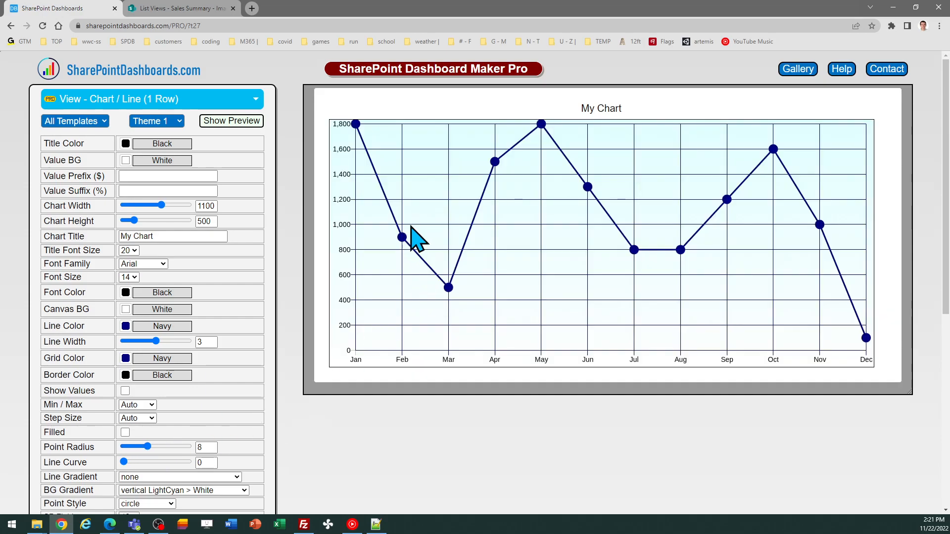
mouse_move(440, 249)
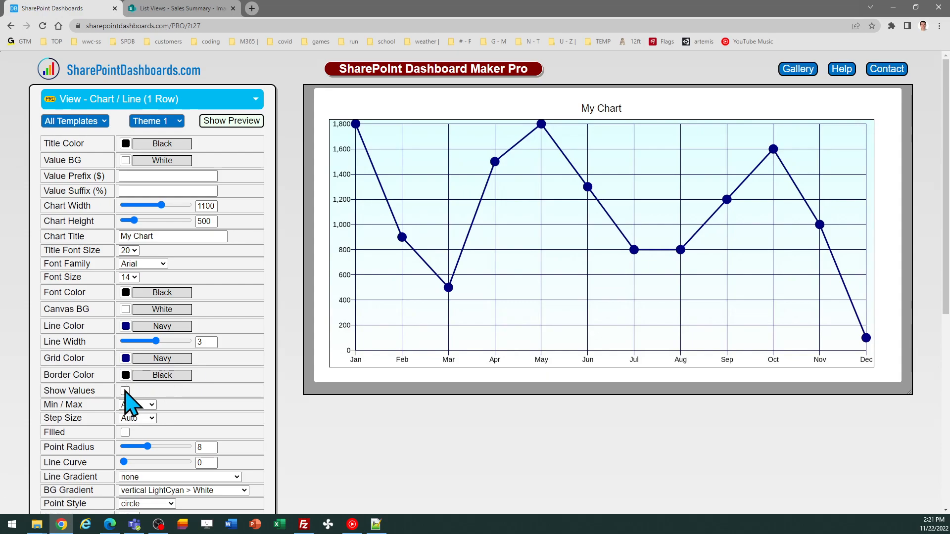
Step: Show $-prefixed value labels on each point and title the chart 'Annual Sales'
click(124, 391)
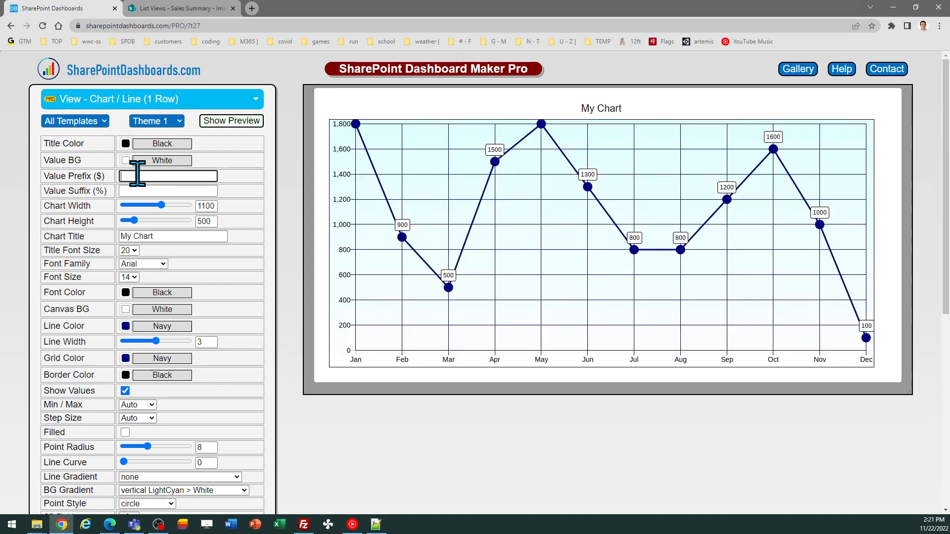
text($)
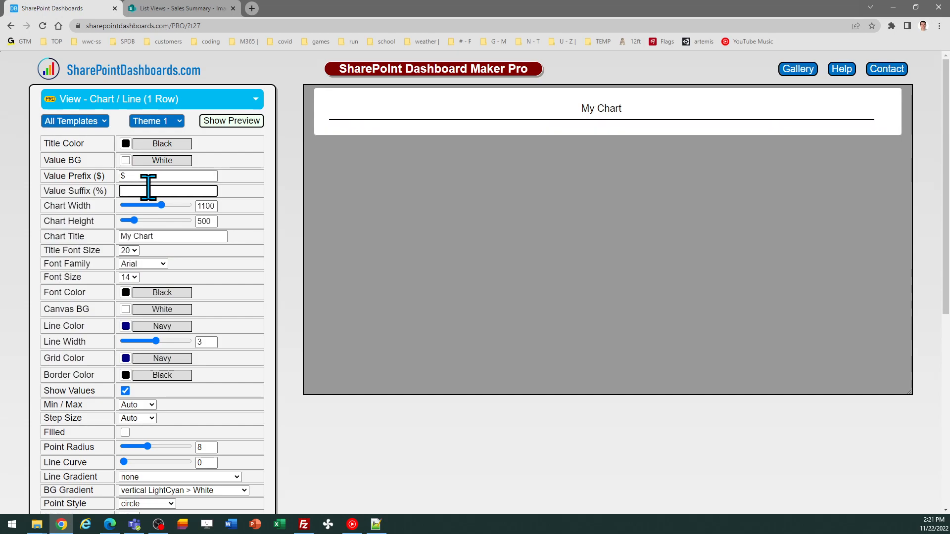
click(231, 121)
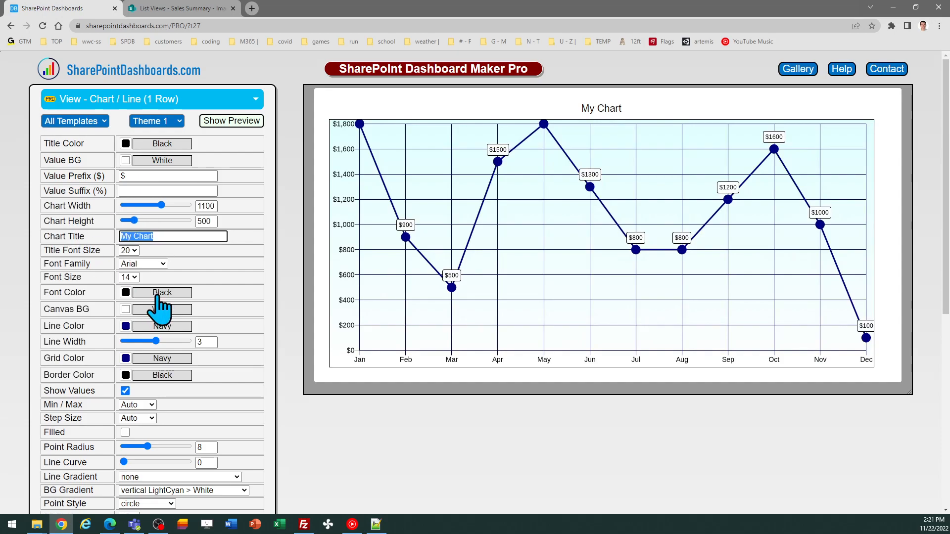
text(Annual Sales)
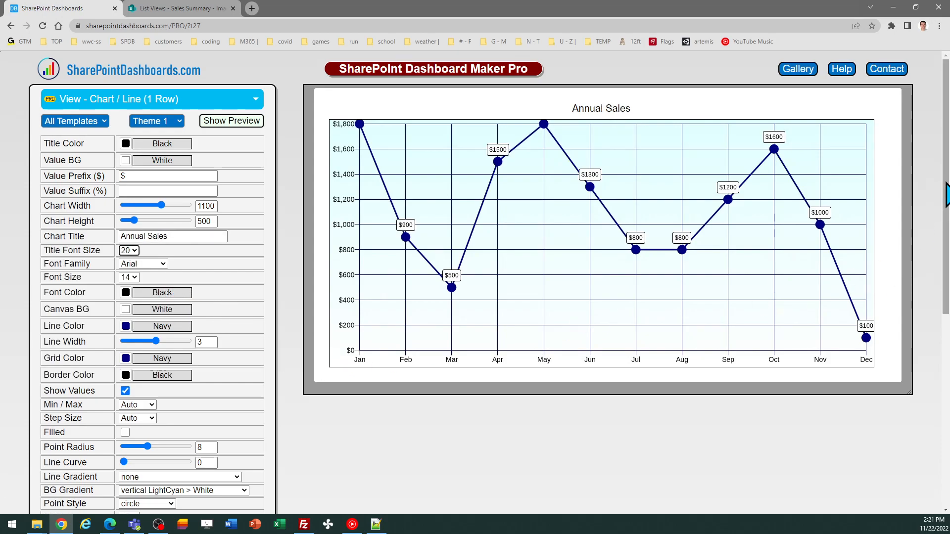
scroll(down, 3)
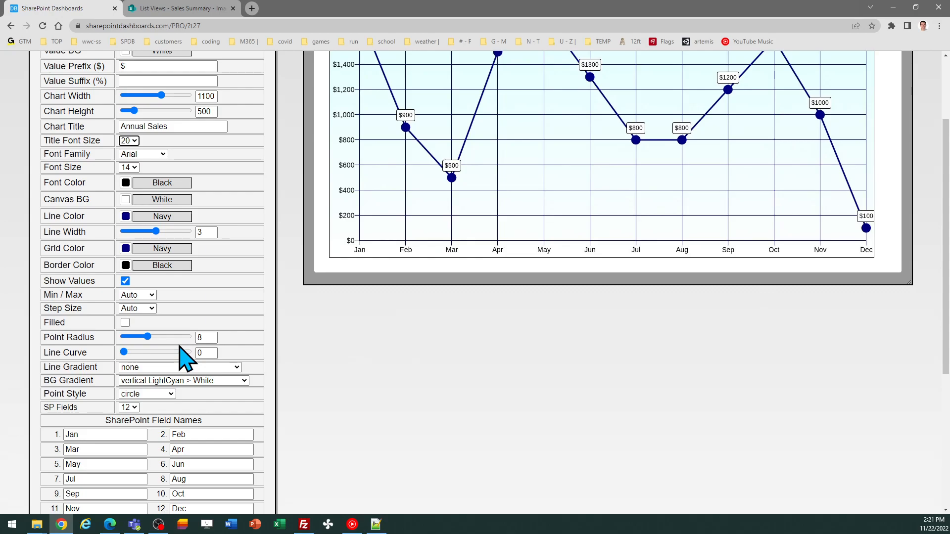
mouse_move(170, 408)
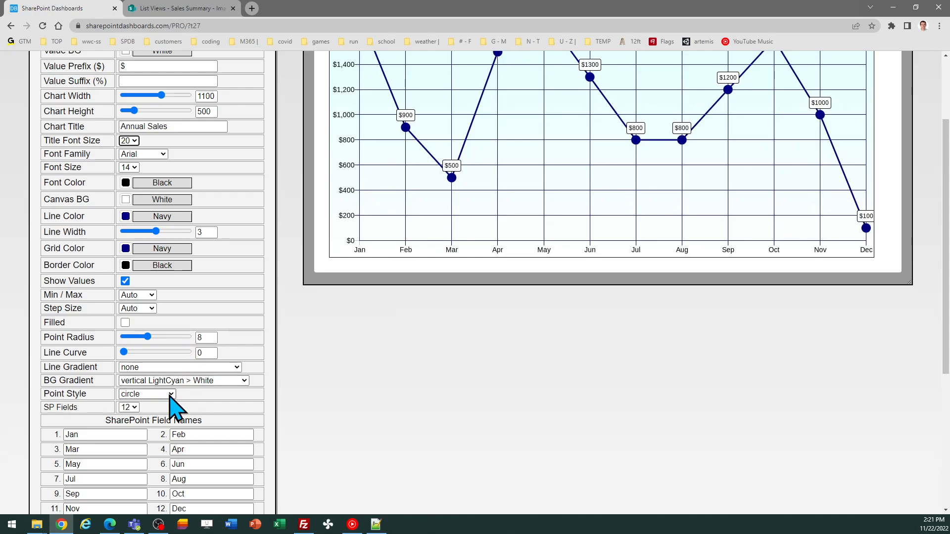
Step: Set the Point Style to 'star' so data points draw as stars
click(146, 394)
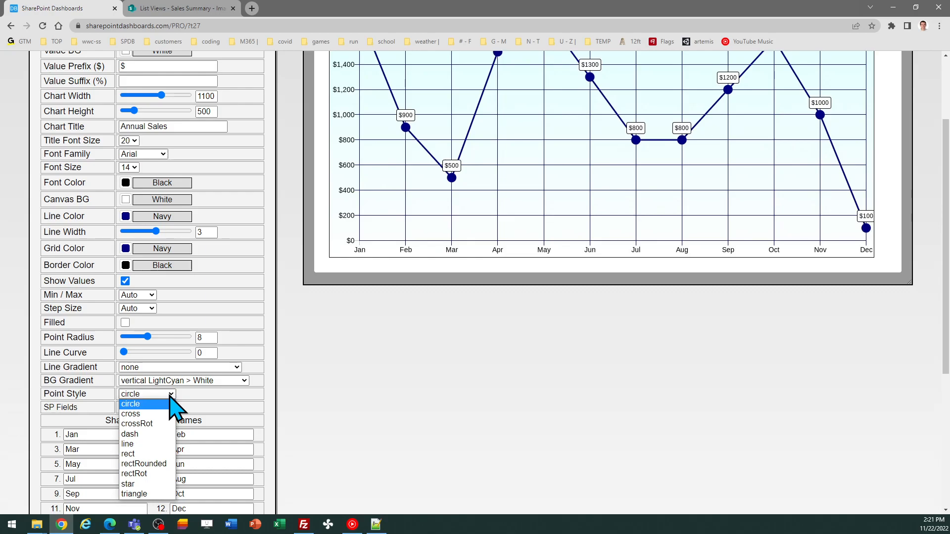
click(128, 484)
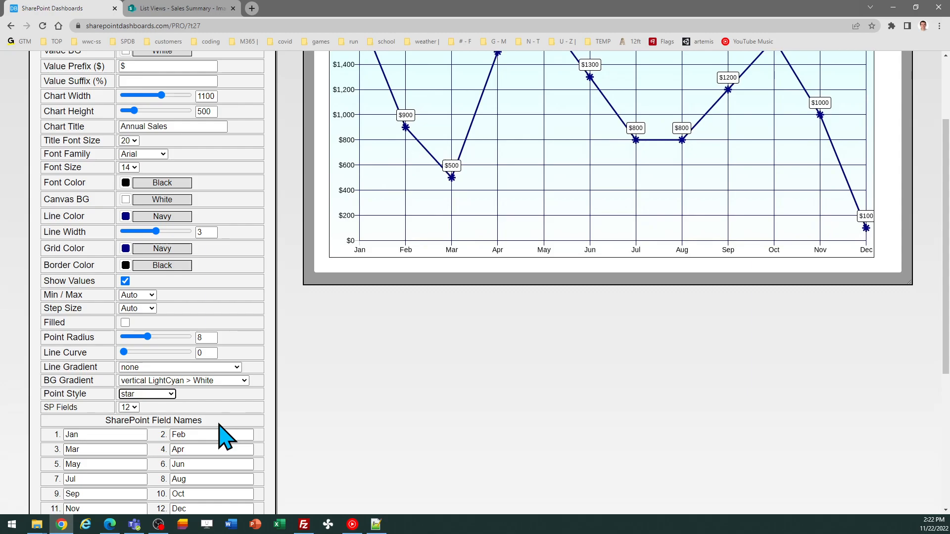
mouse_move(663, 405)
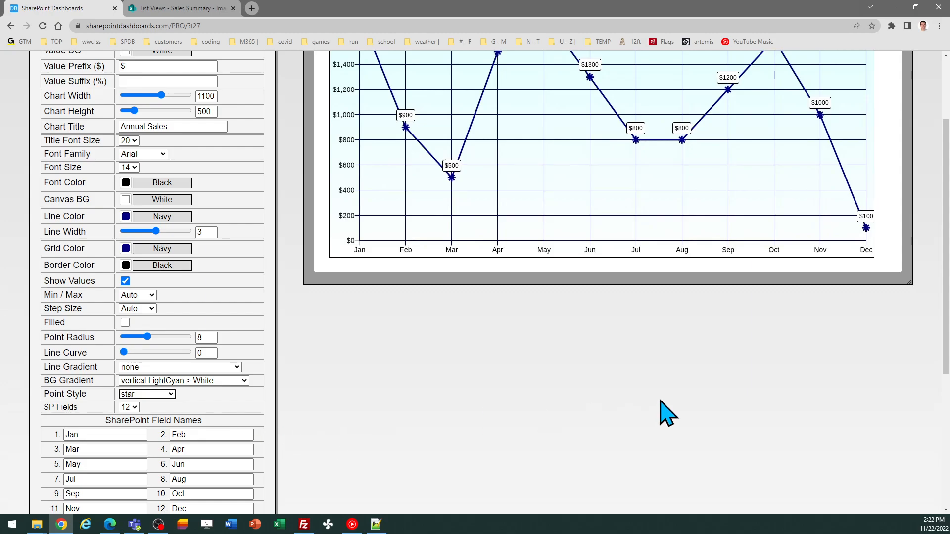
Step: Copy the star-point chart template and dismiss the Template Copied notice
scroll(down, 3)
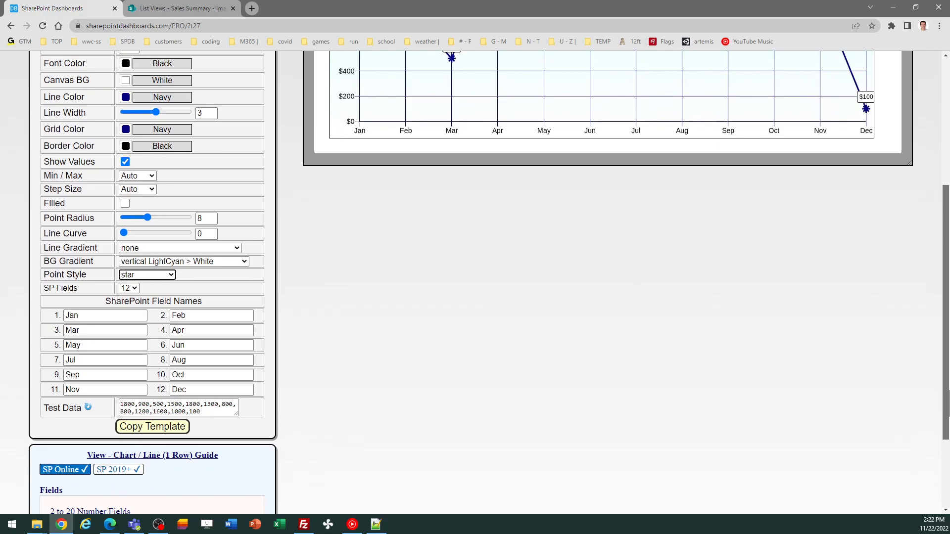
click(152, 426)
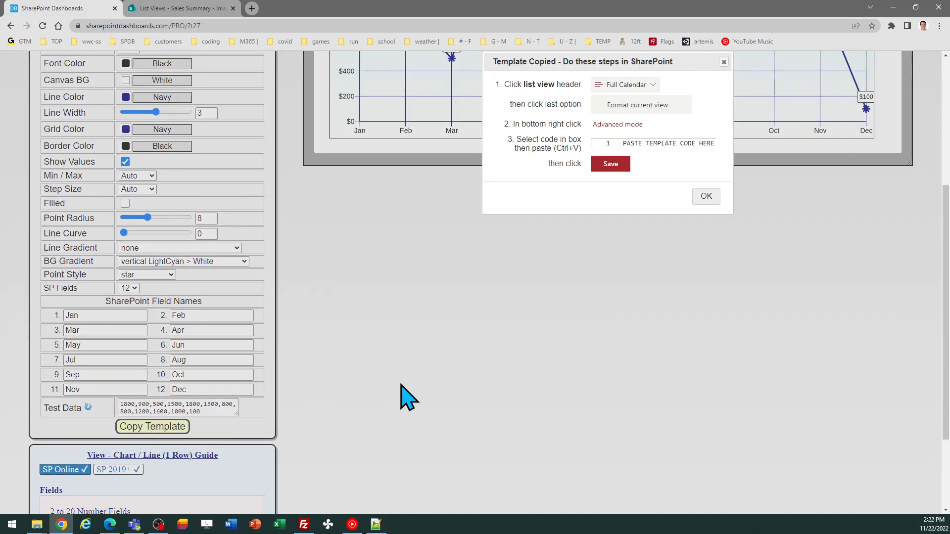
mouse_move(706, 196)
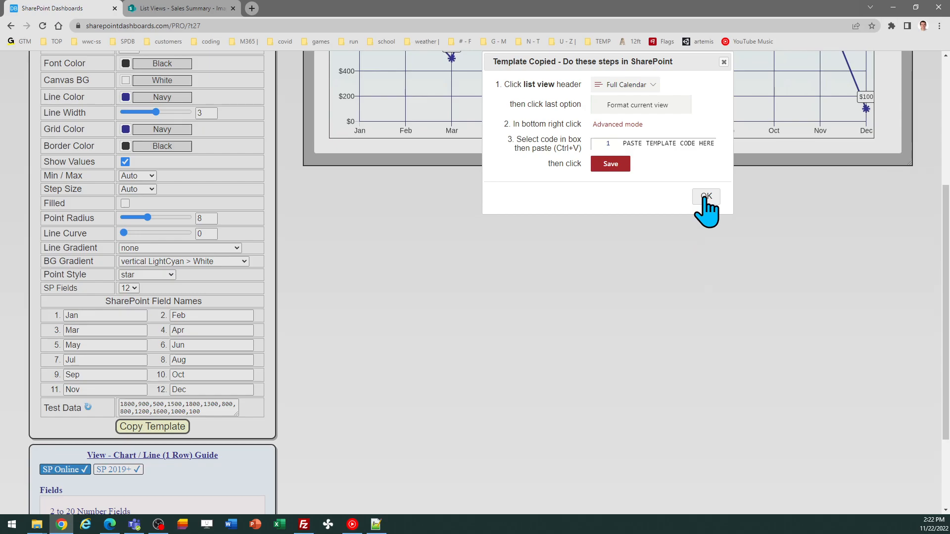
click(180, 8)
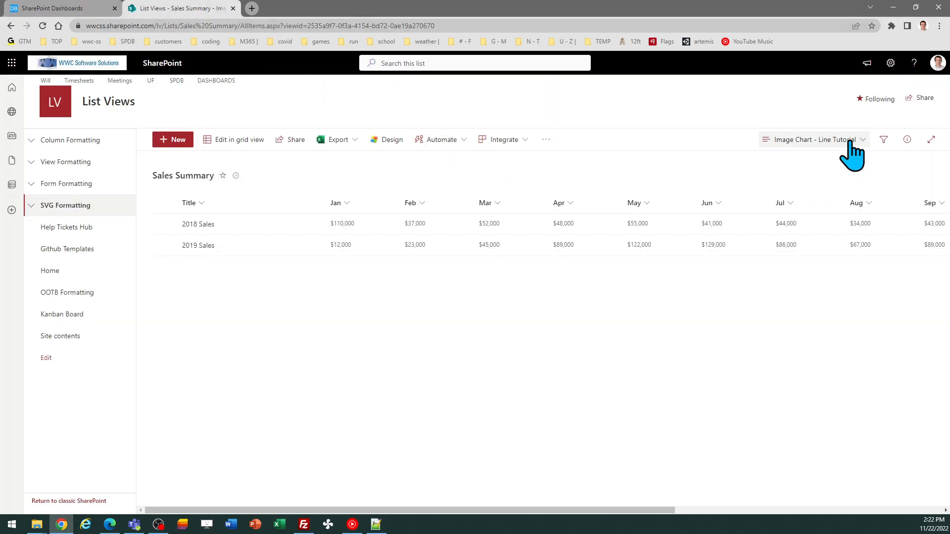
mouse_move(835, 148)
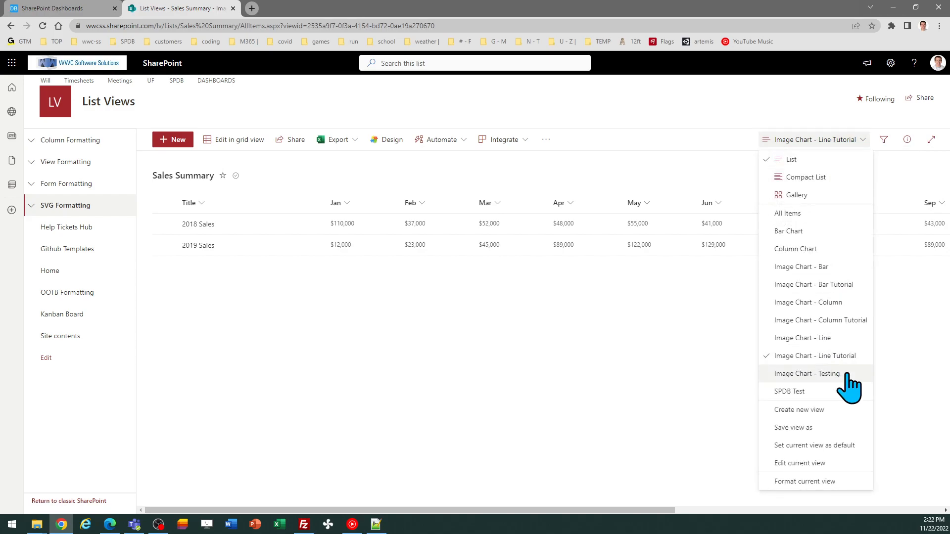
Step: Replace the Sales Summary view's JSON formatting with the copied chart template and save
click(804, 481)
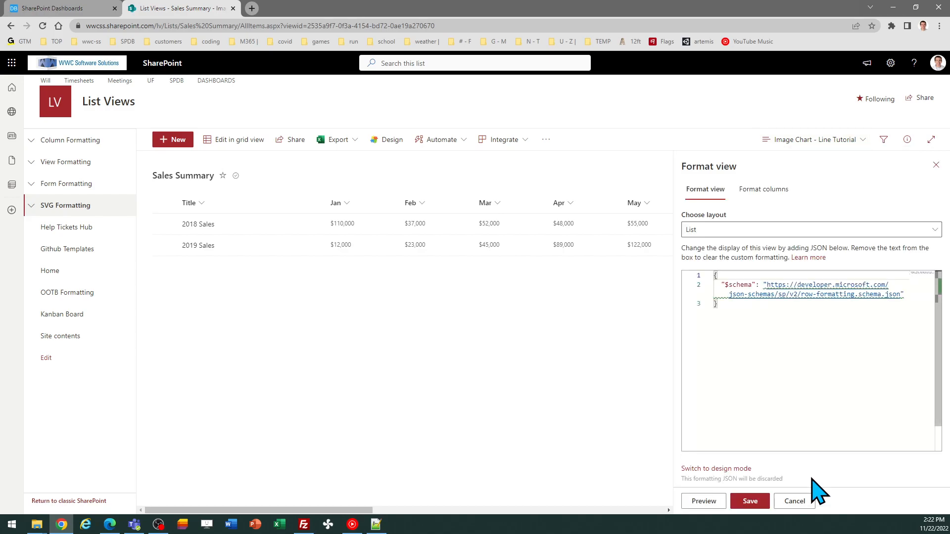
key(ctrl+a)
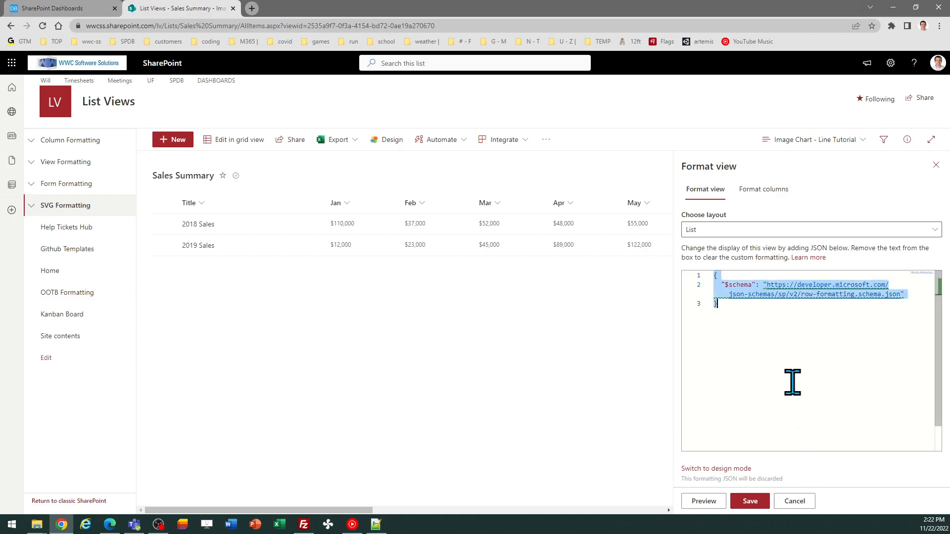
key(Delete)
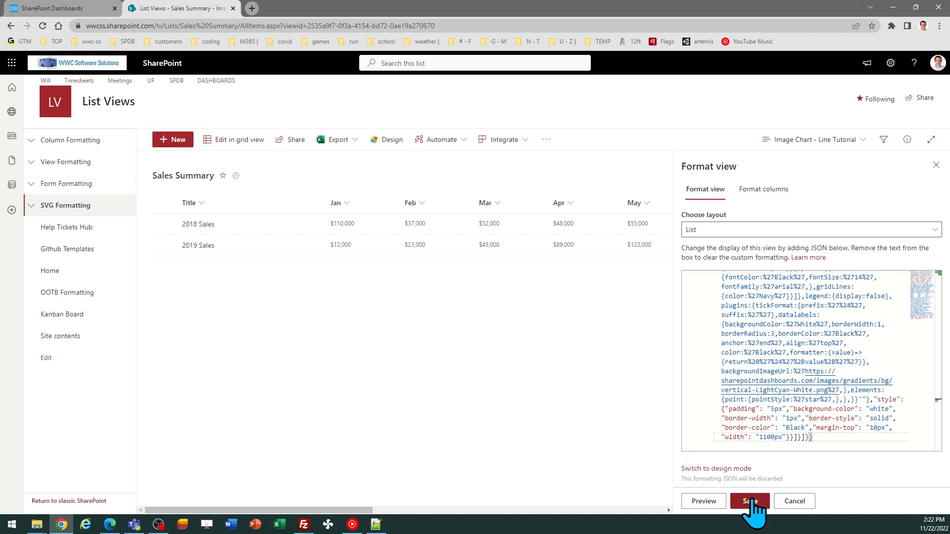
click(749, 501)
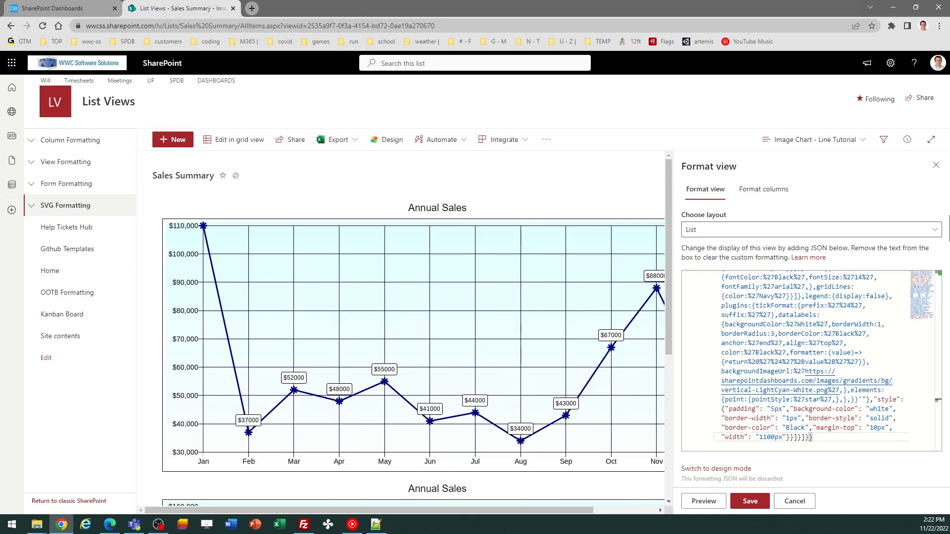
mouse_move(269, 83)
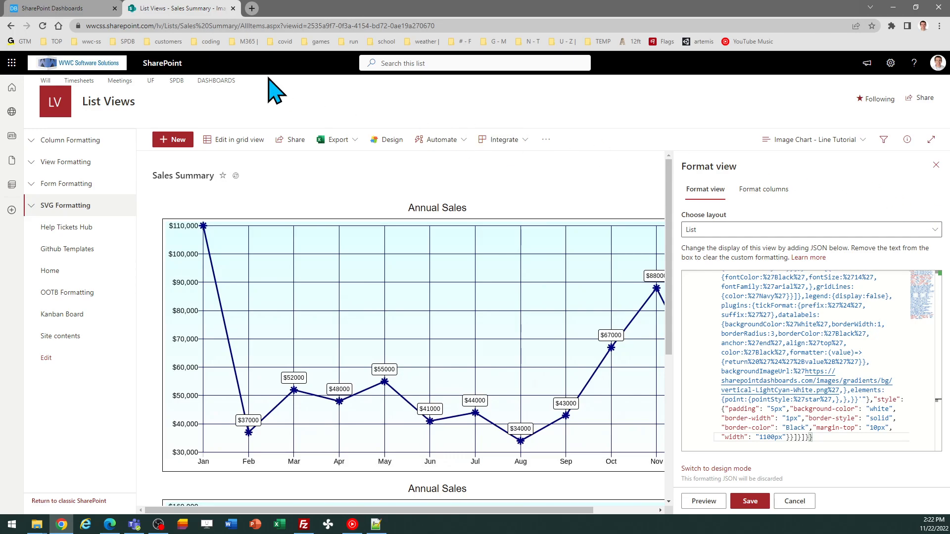
mouse_move(69, 13)
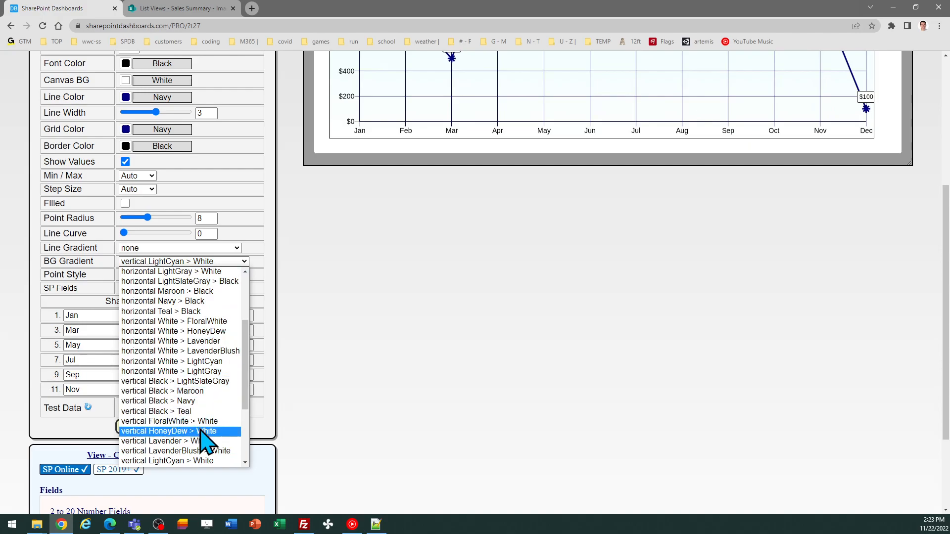
Step: Apply a vertical HoneyDew-to-White gradient, cross points and OrangeRed grid, then copy the template
click(168, 431)
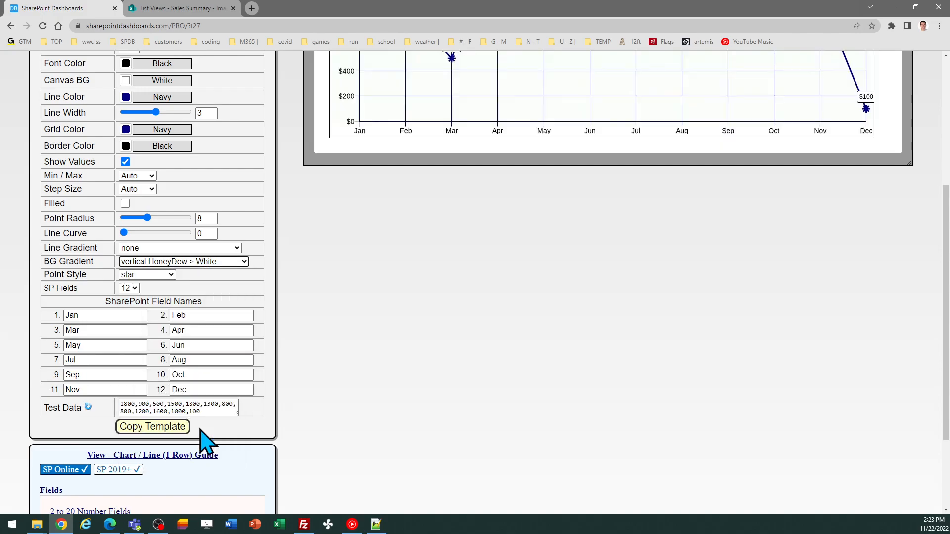
mouse_move(223, 280)
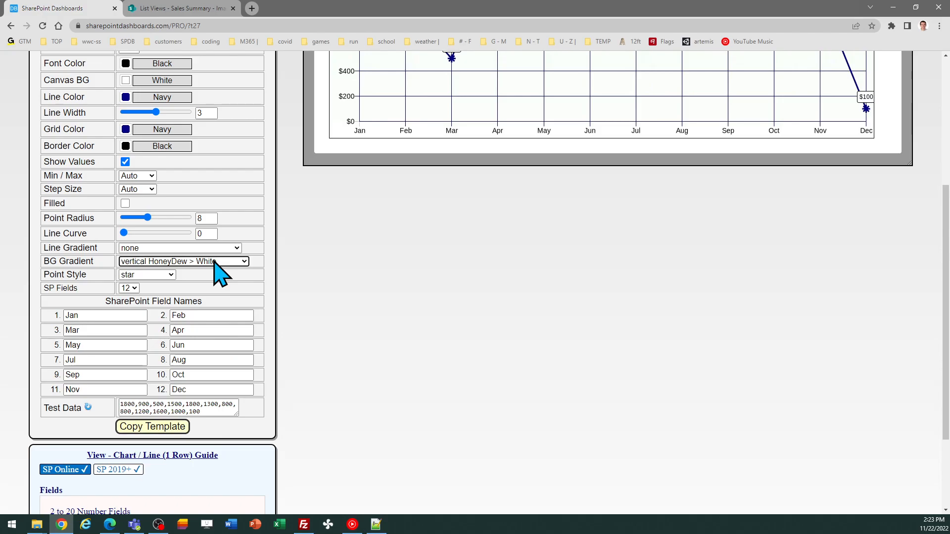
click(147, 275)
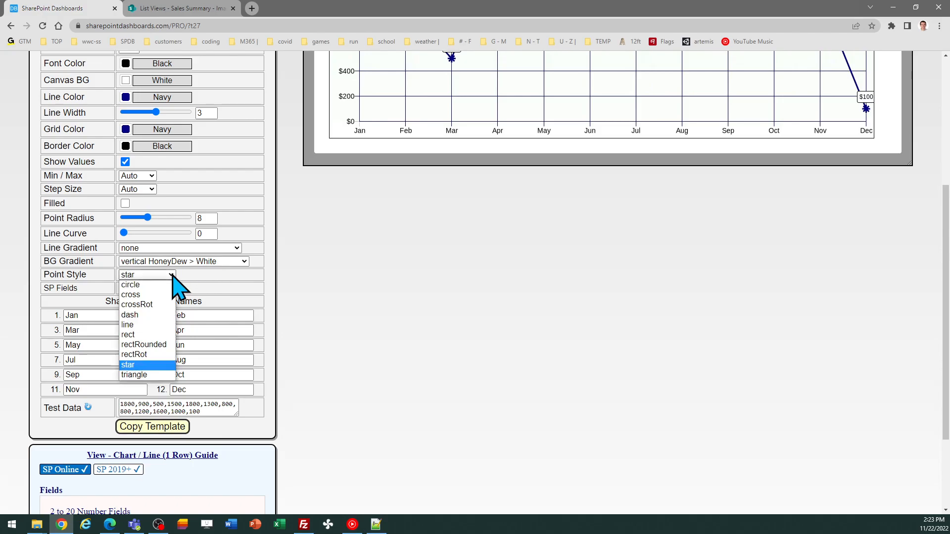
mouse_move(130, 295)
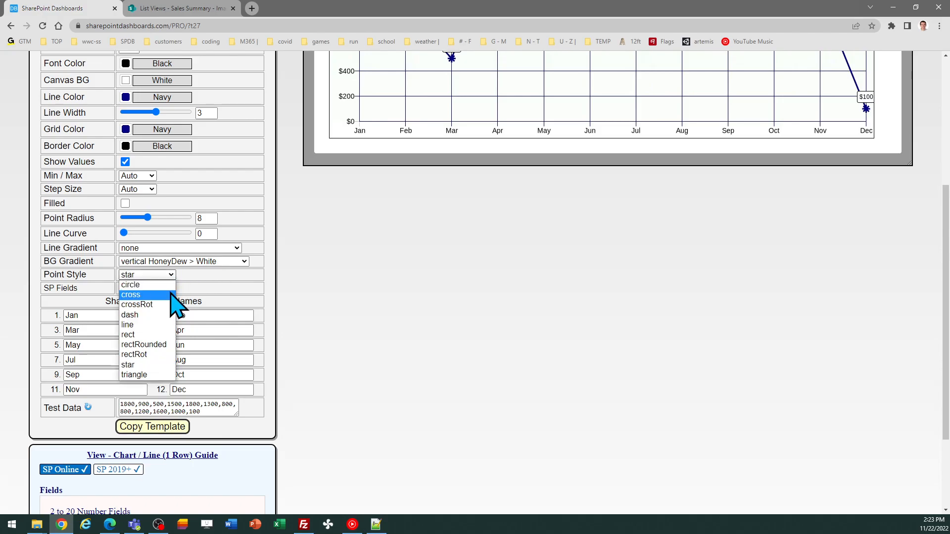
click(131, 295)
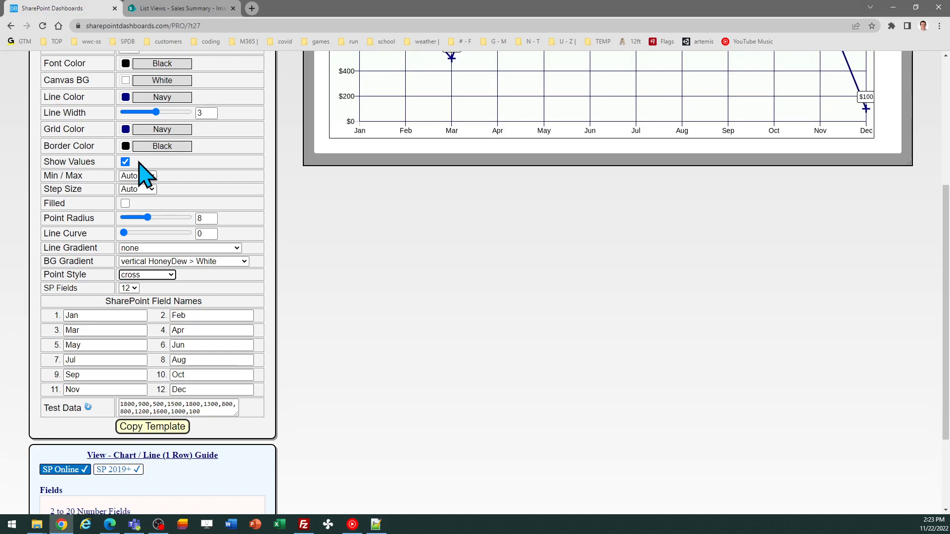
click(125, 129)
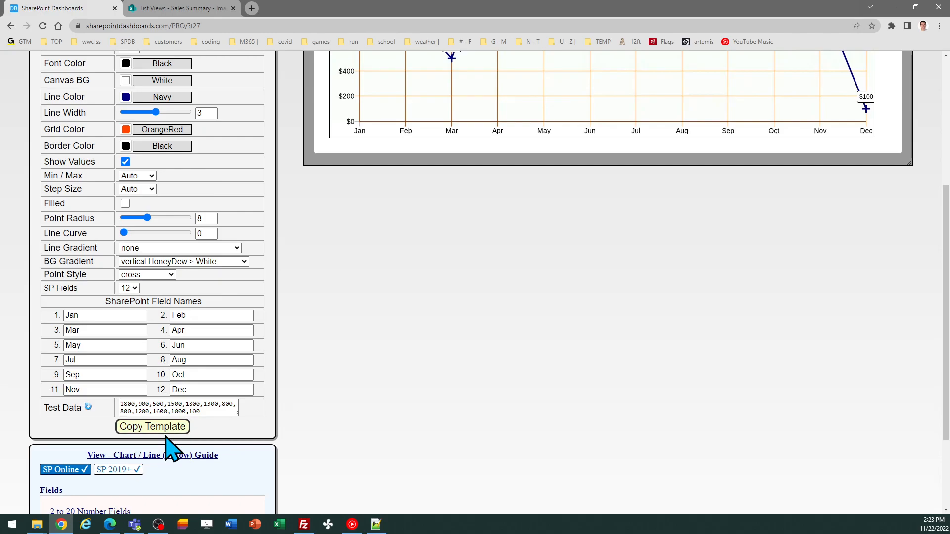
click(153, 427)
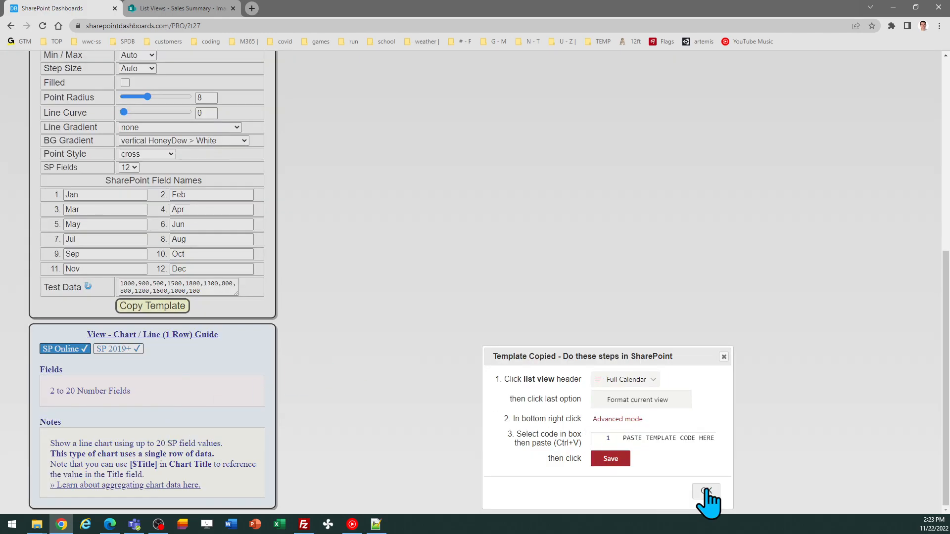
Step: Paste the updated template into the Sales Summary view formatting and save it
click(705, 493)
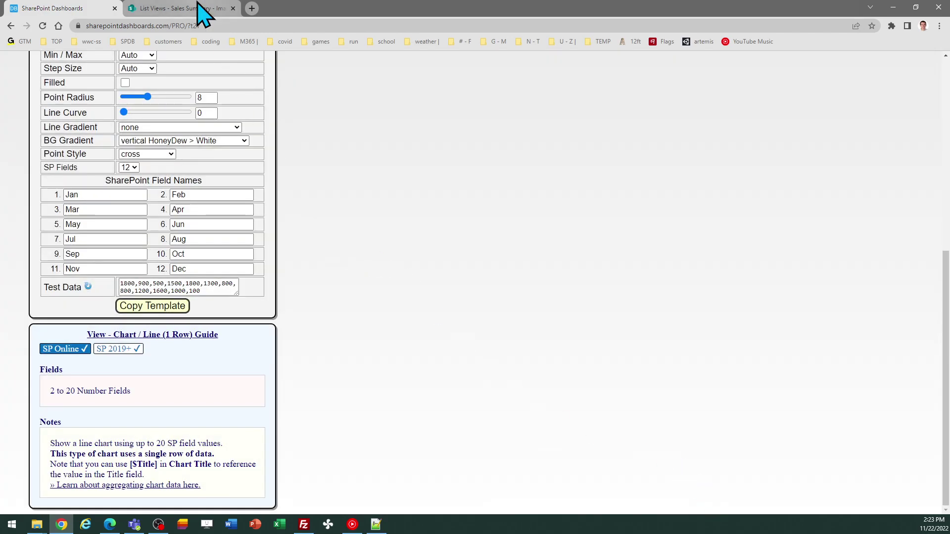
click(184, 8)
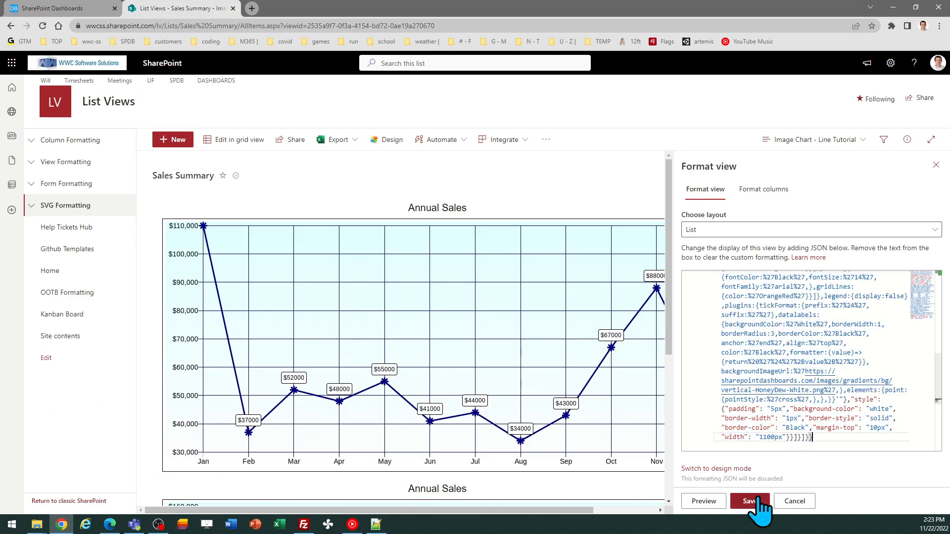
click(750, 501)
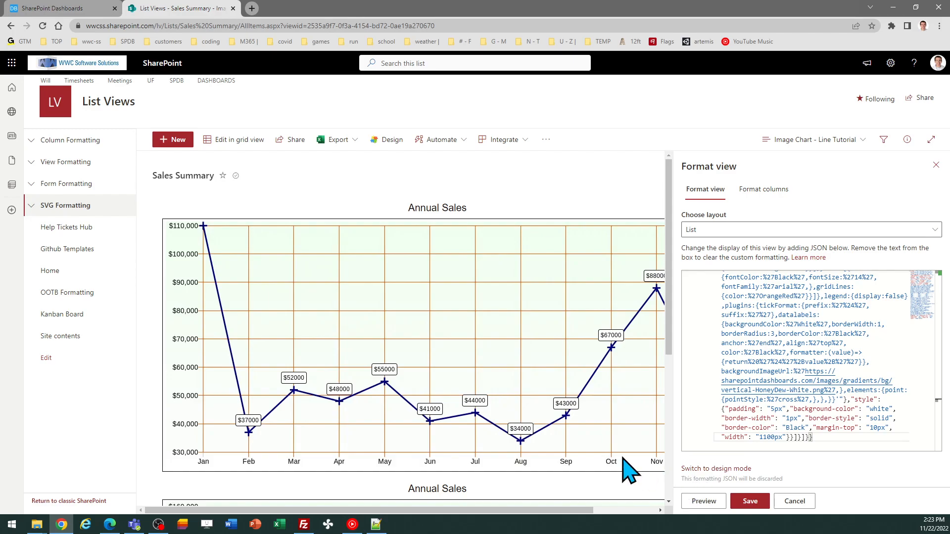
mouse_move(621, 441)
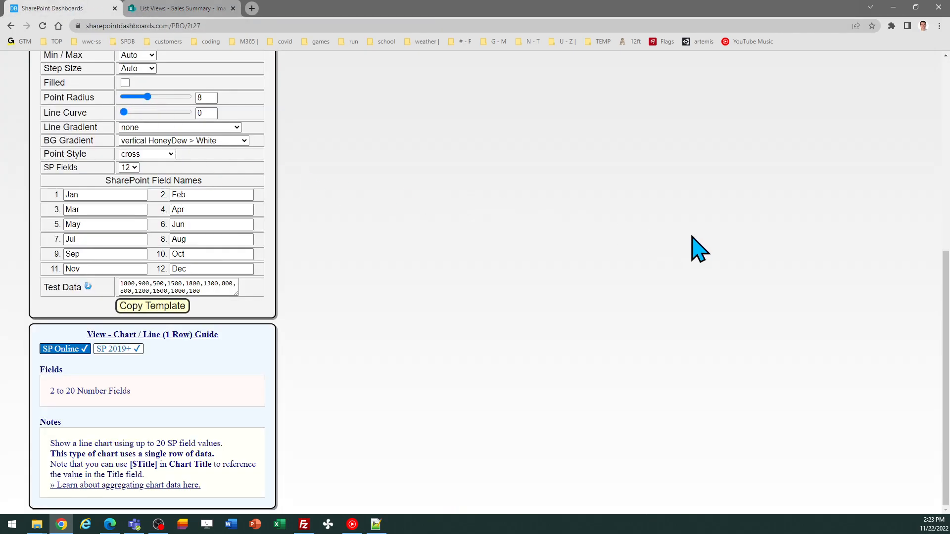
scroll(up, 3)
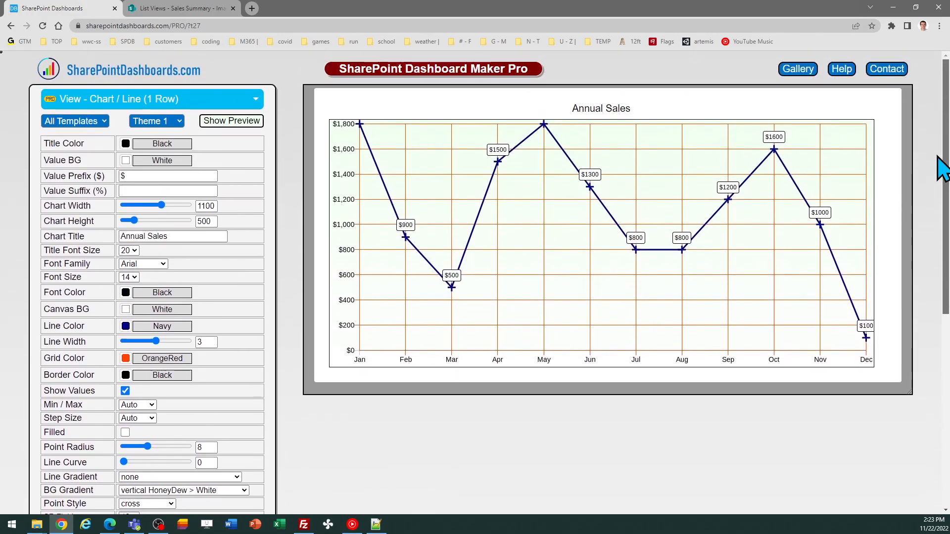
mouse_move(569, 433)
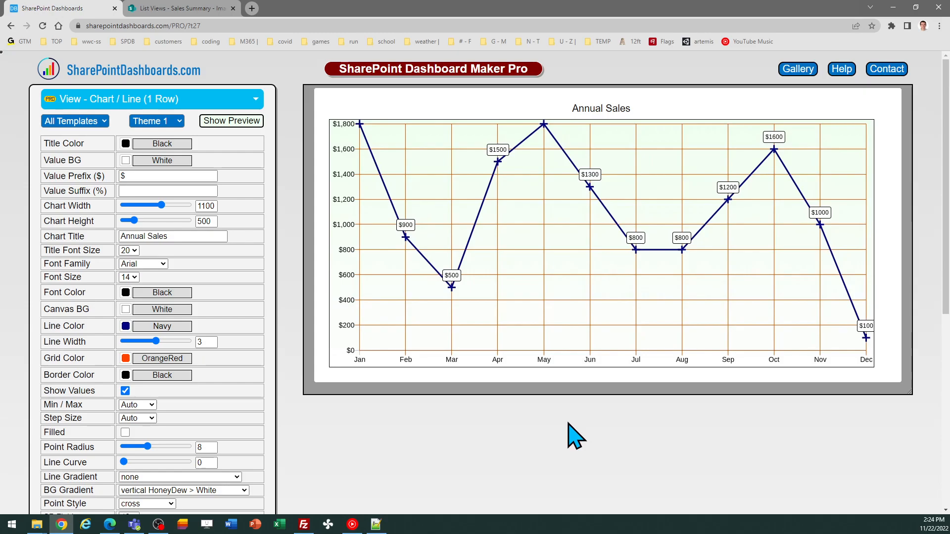
mouse_move(217, 292)
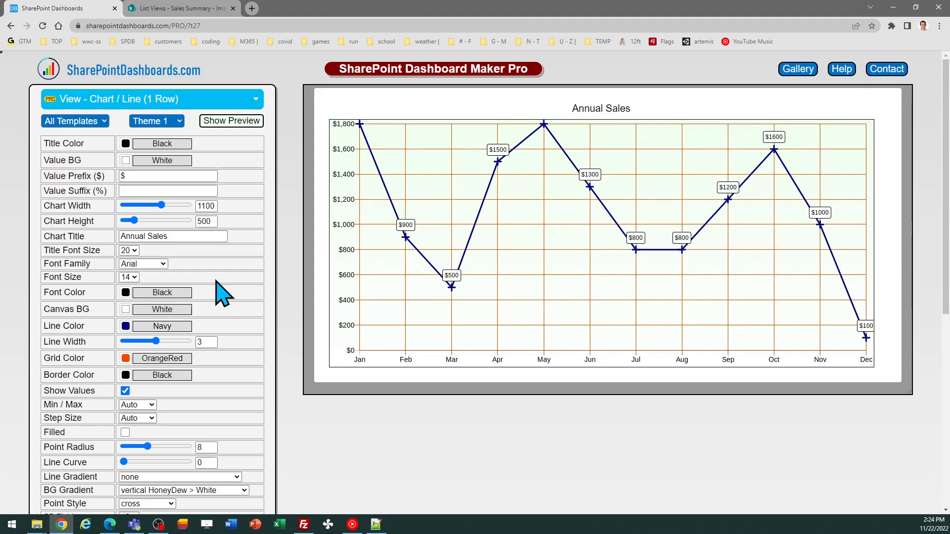
mouse_move(244, 349)
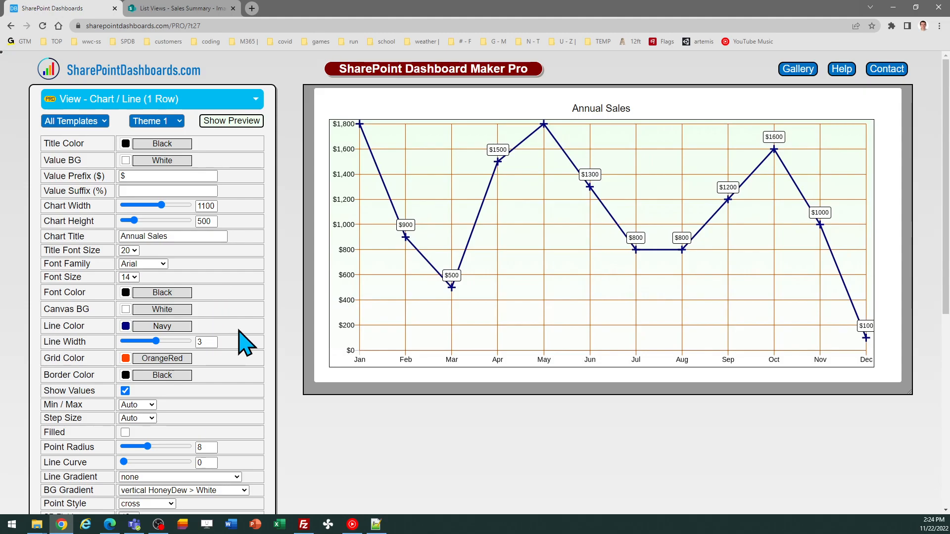